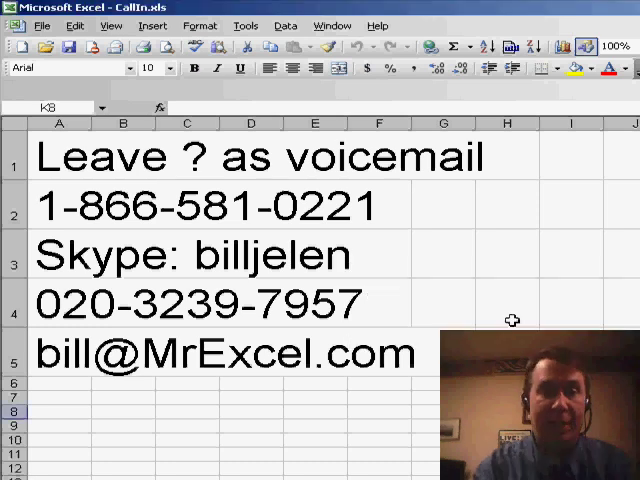
Switch to the Tips and Tricks.xls workbook from the Window menu
click(332, 25)
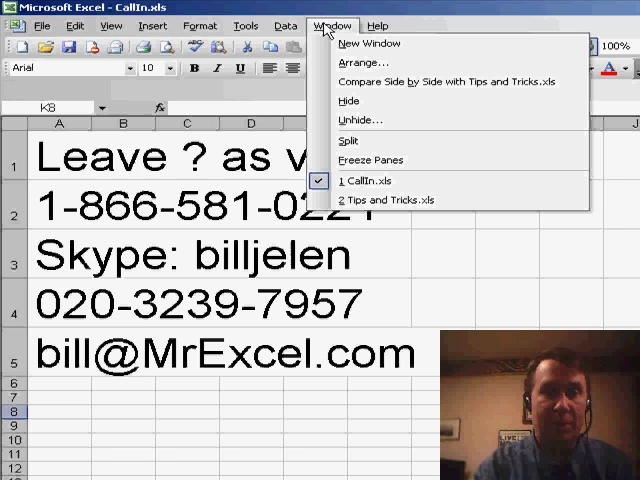
click(398, 200)
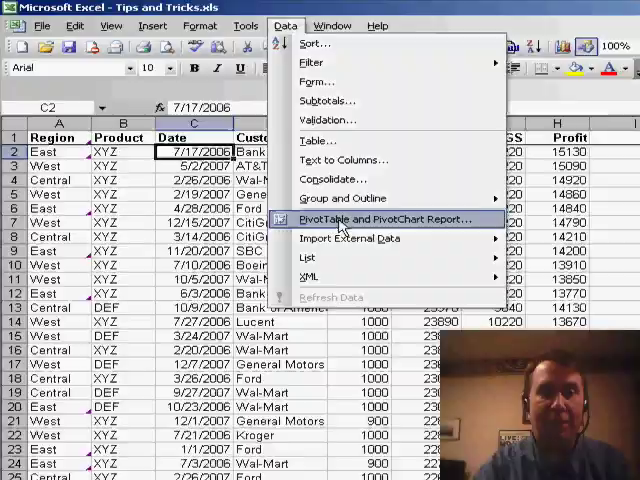
Build a pivot table with Date as rows and Sum of Revenue as data, then select a date
click(378, 219)
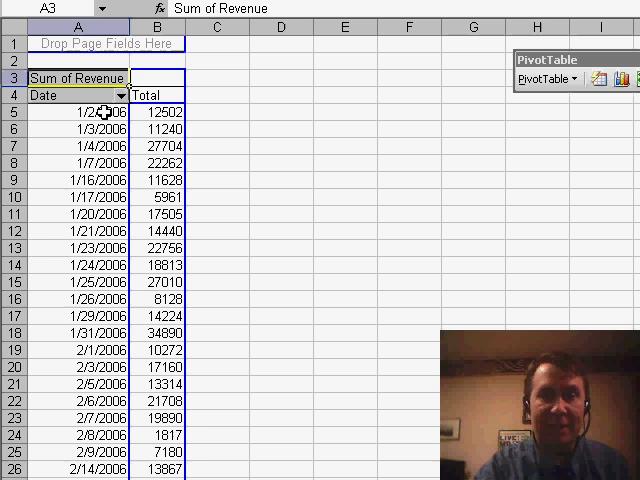
click(80, 111)
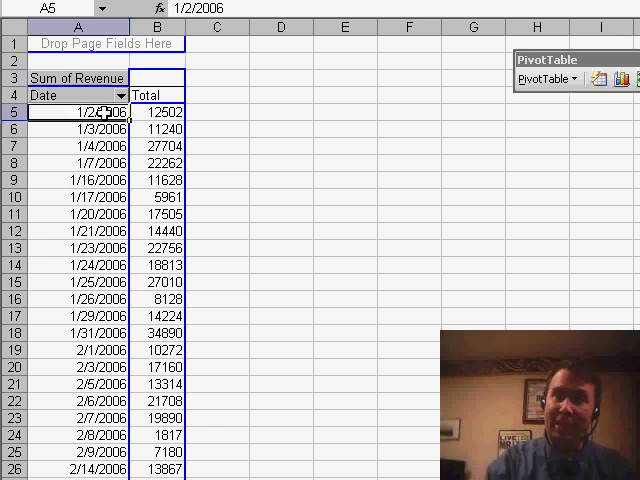
Group the pivot table's dates by Months and Years
right_click(90, 112)
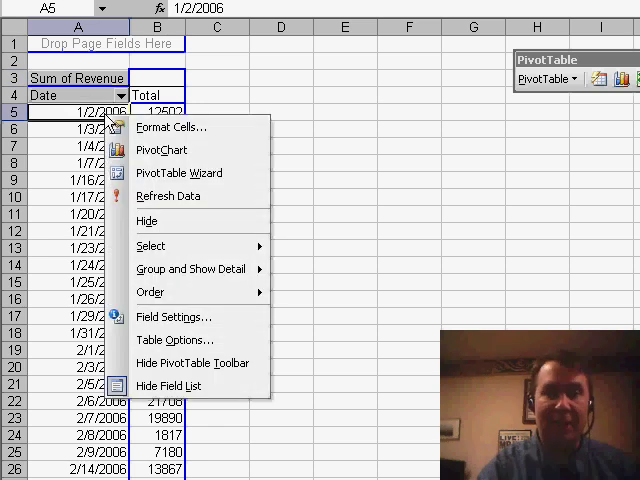
mouse_move(195, 269)
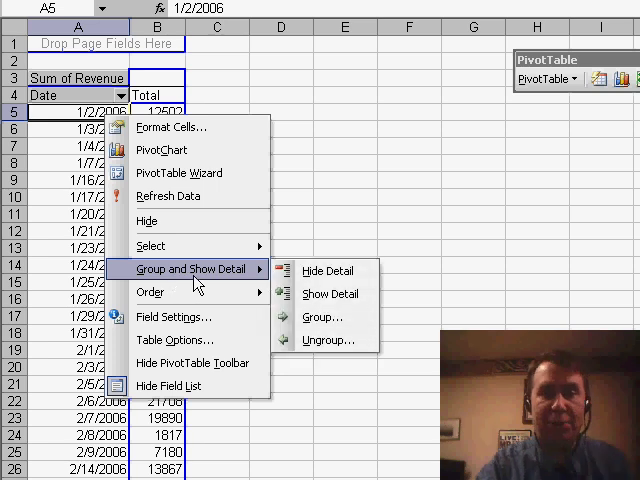
click(323, 317)
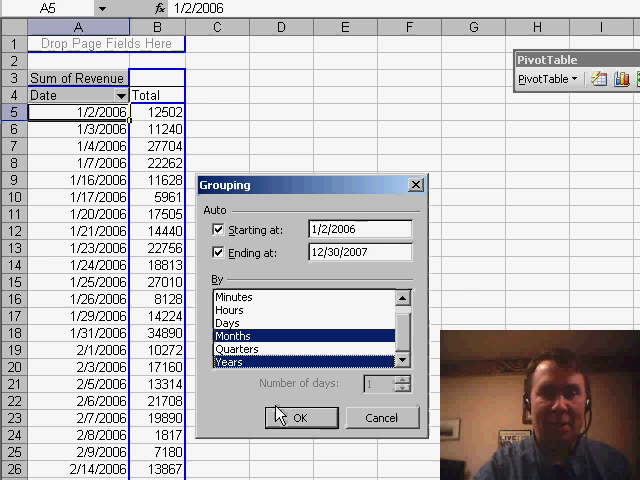
click(301, 417)
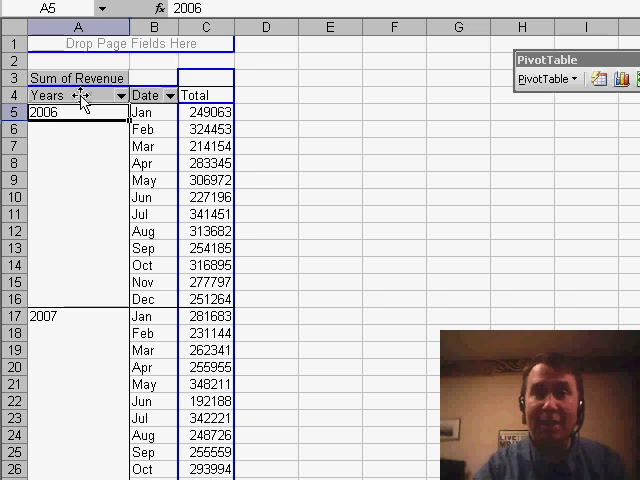
Select the Years field heading in the pivot table
click(78, 95)
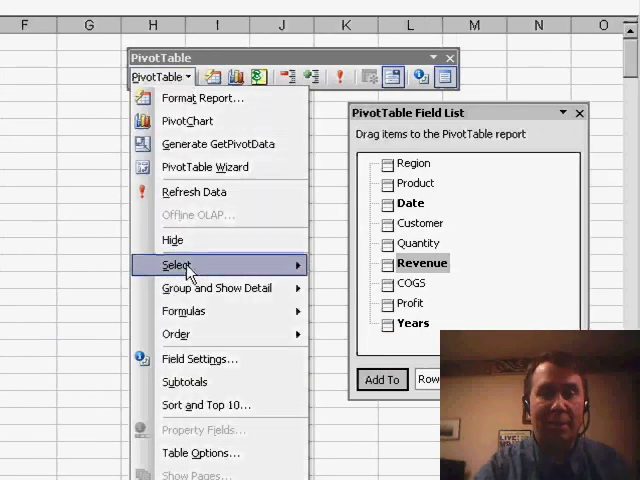
Turn off grand totals for rows in Table Options and select the Sum of Revenue2 heading
click(201, 453)
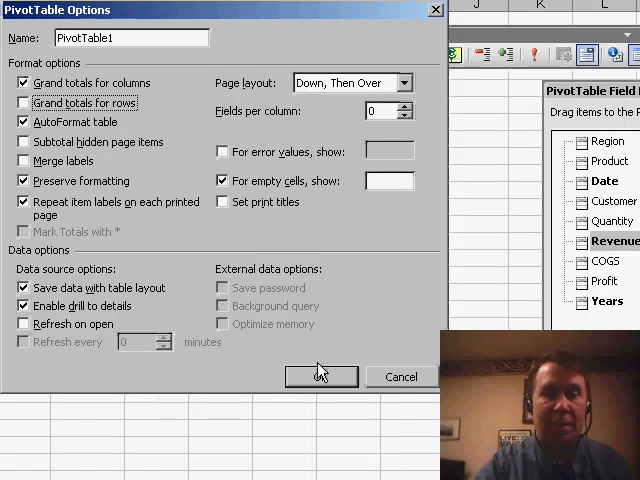
click(320, 377)
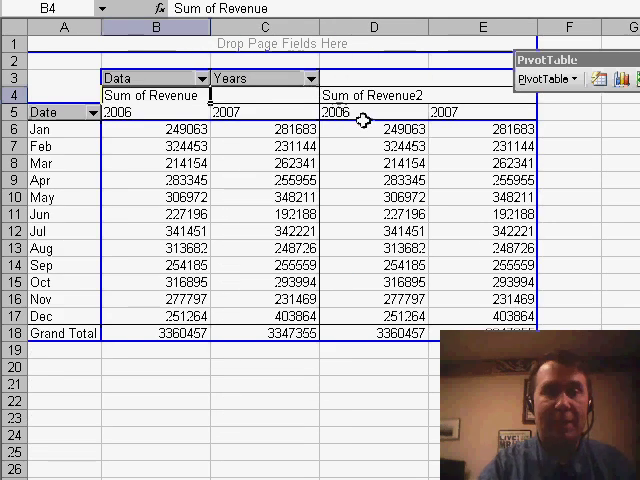
click(375, 95)
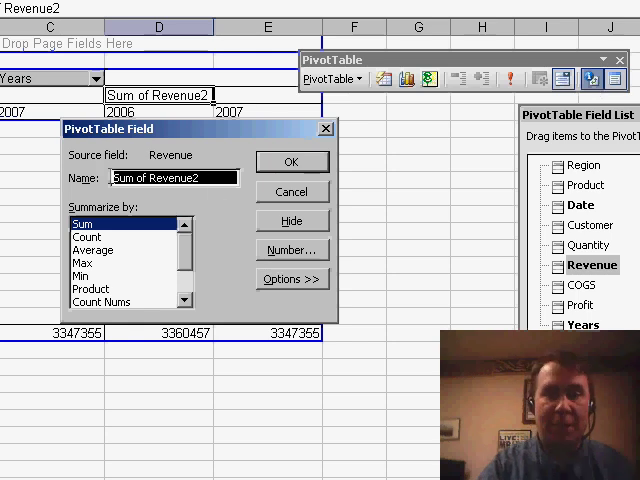
Start renaming Sum of Revenue2 by typing '% Gr'
text(% Gr)
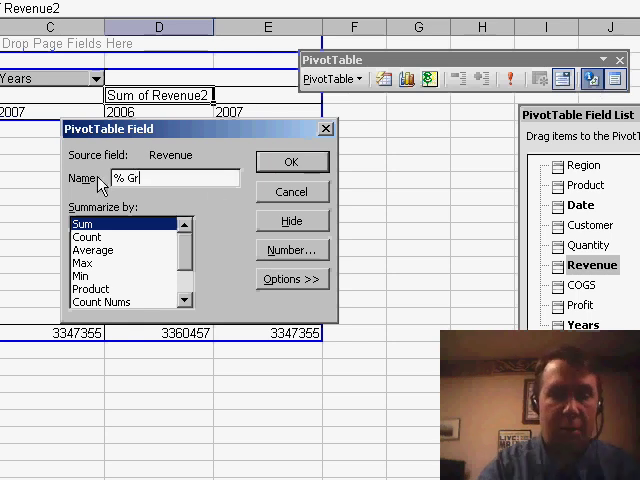
Rename the field '% Growth', shown as % Of base field Years, base item (previous)
text(owth)
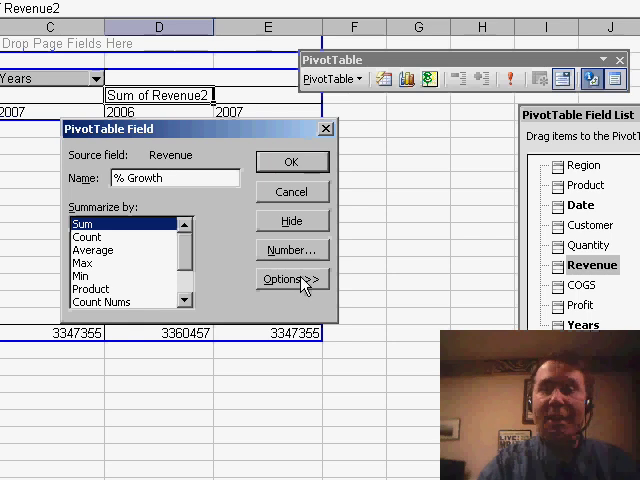
click(291, 279)
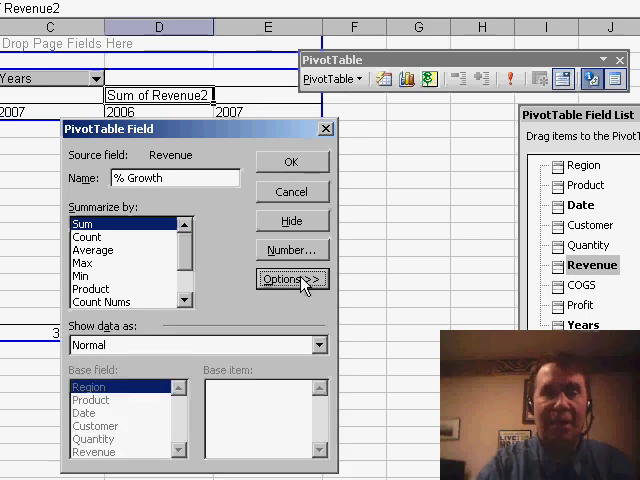
click(319, 345)
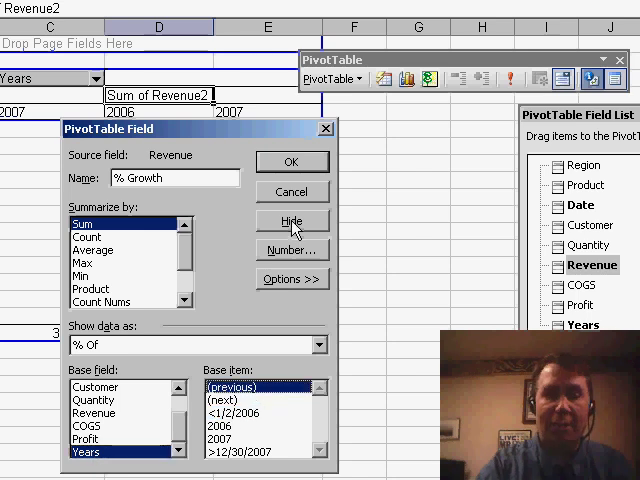
click(291, 161)
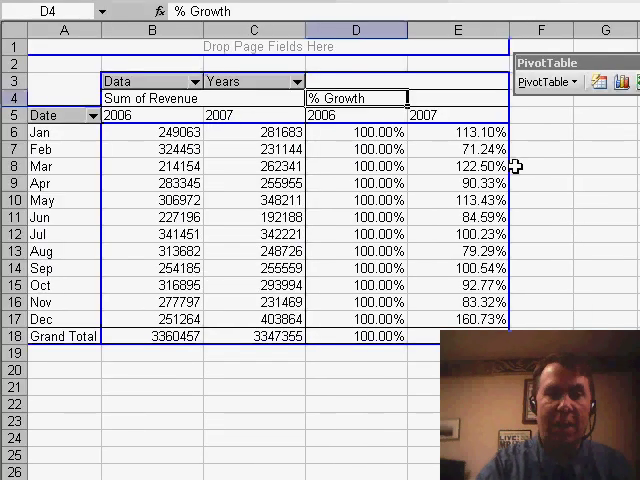
click(457, 131)
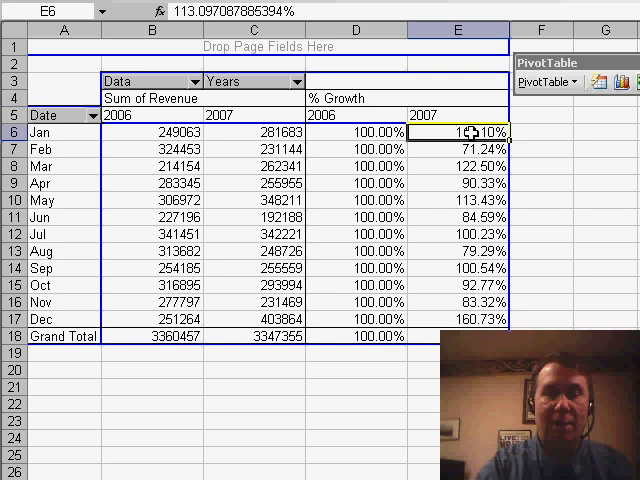